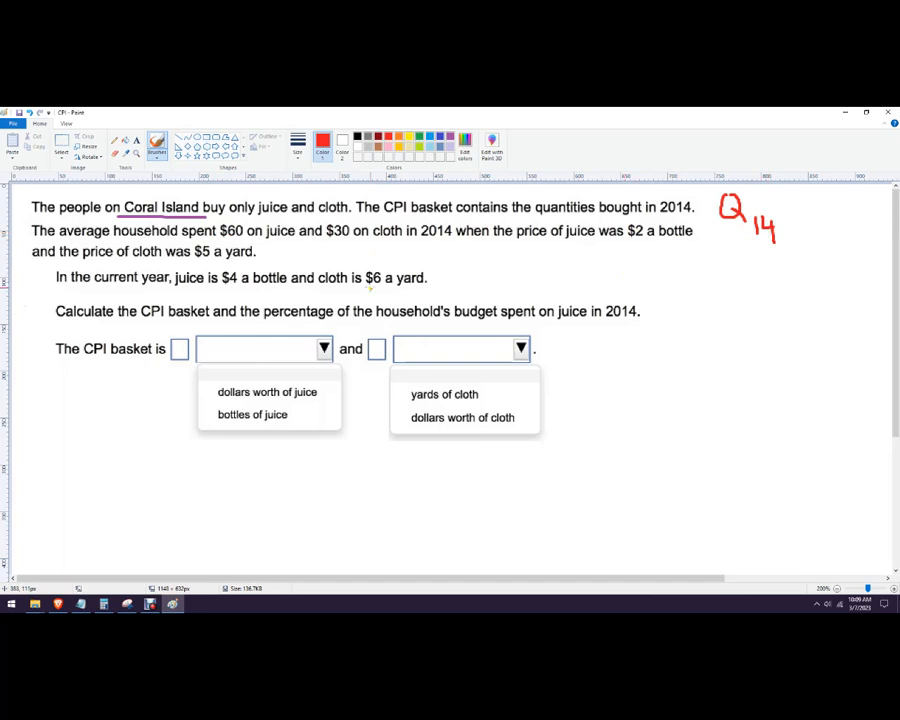
Underline 'current year' in red and handwrite Cur Bask / Base Bask = __/90 at left
drag(78, 292, 158, 292)
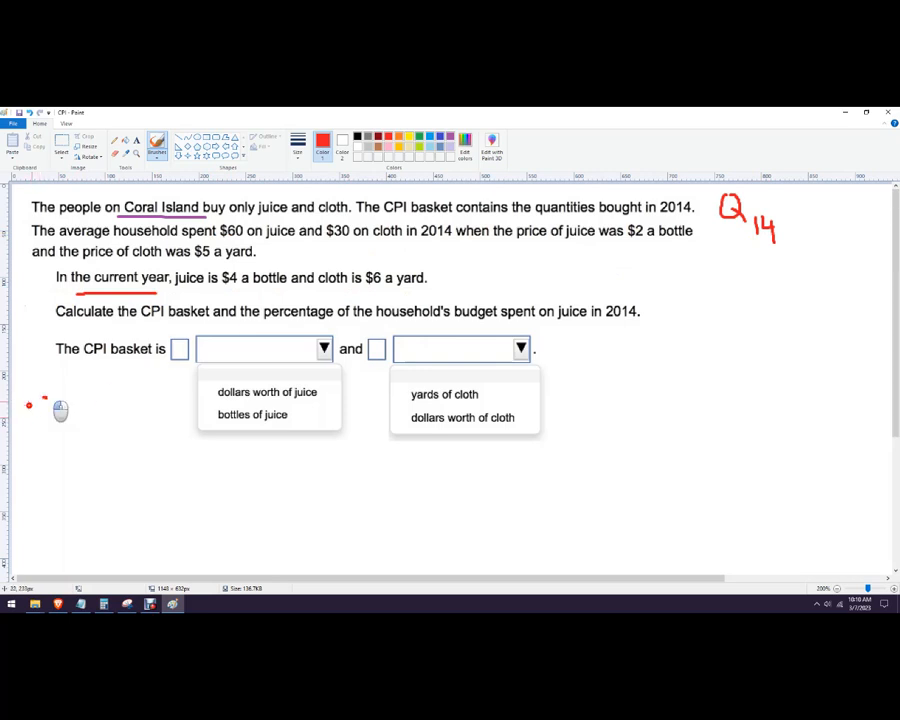
drag(30, 405, 60, 425)
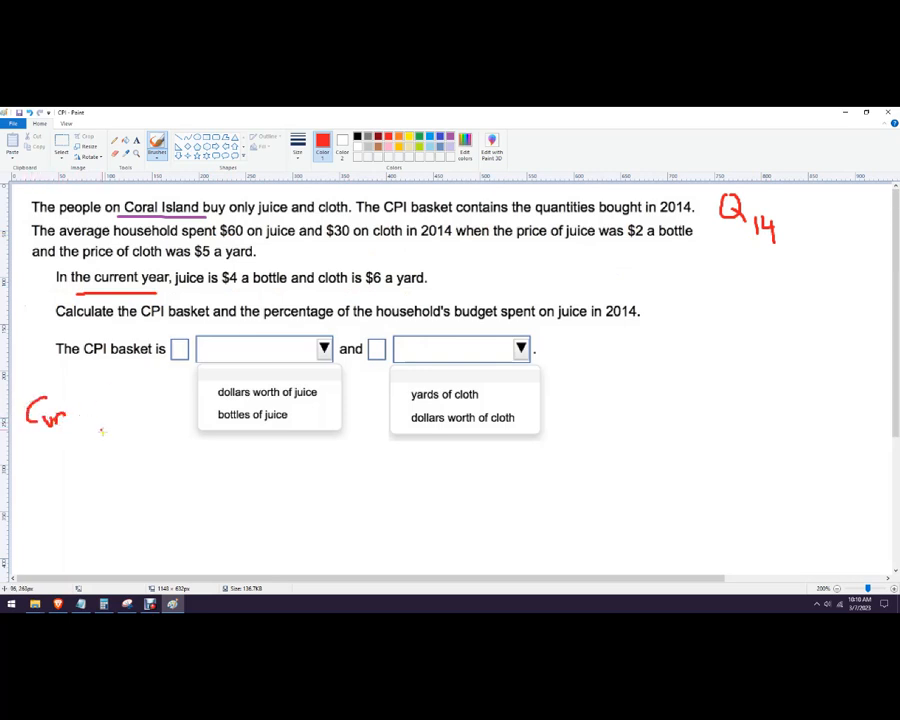
drag(60, 415, 95, 420)
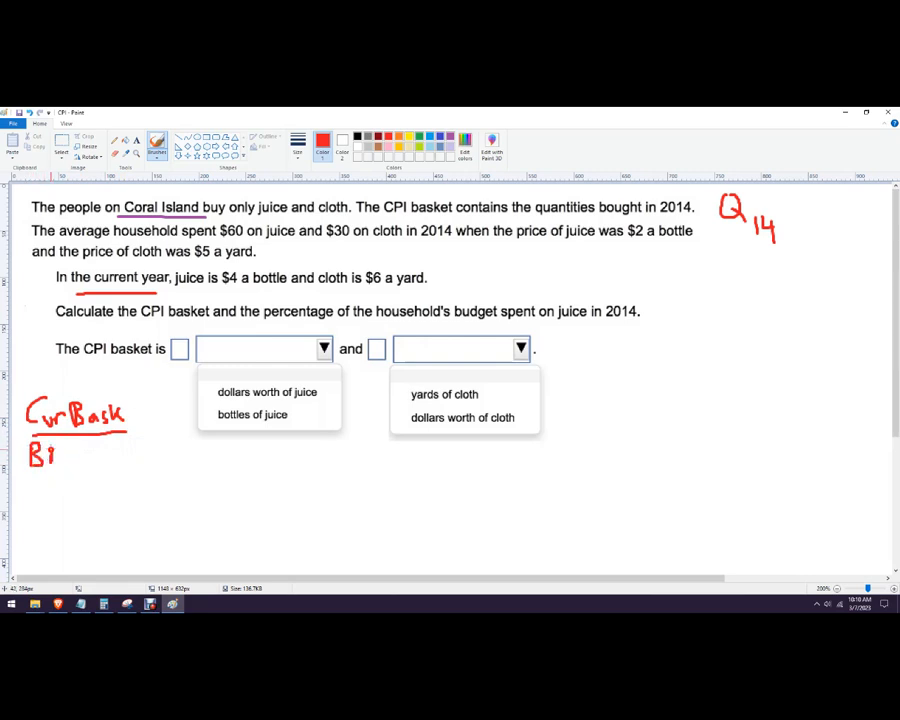
text(Base.Bask)
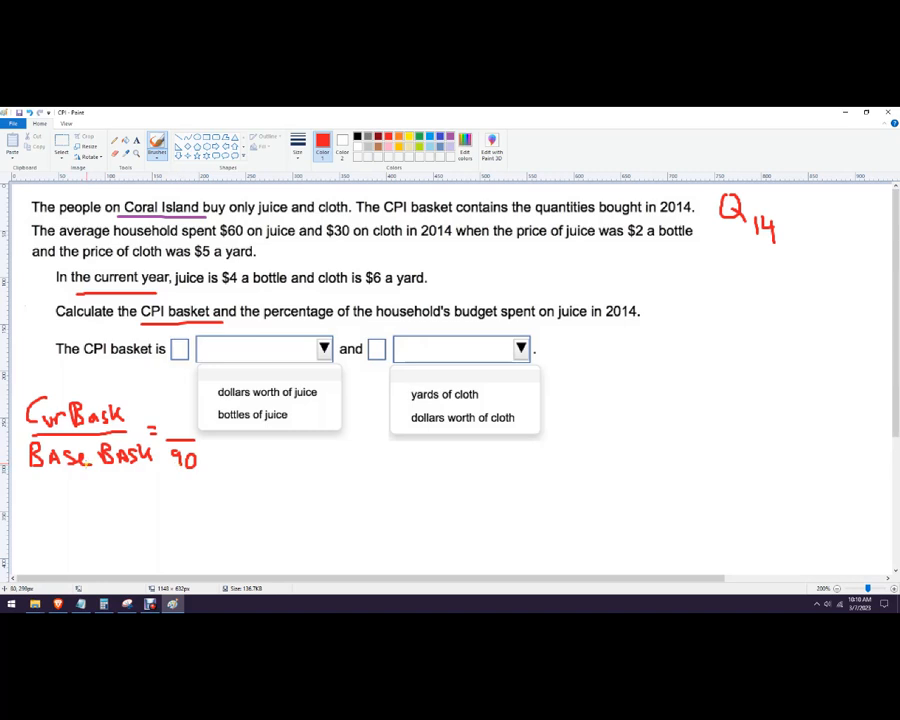
mouse_move(177, 405)
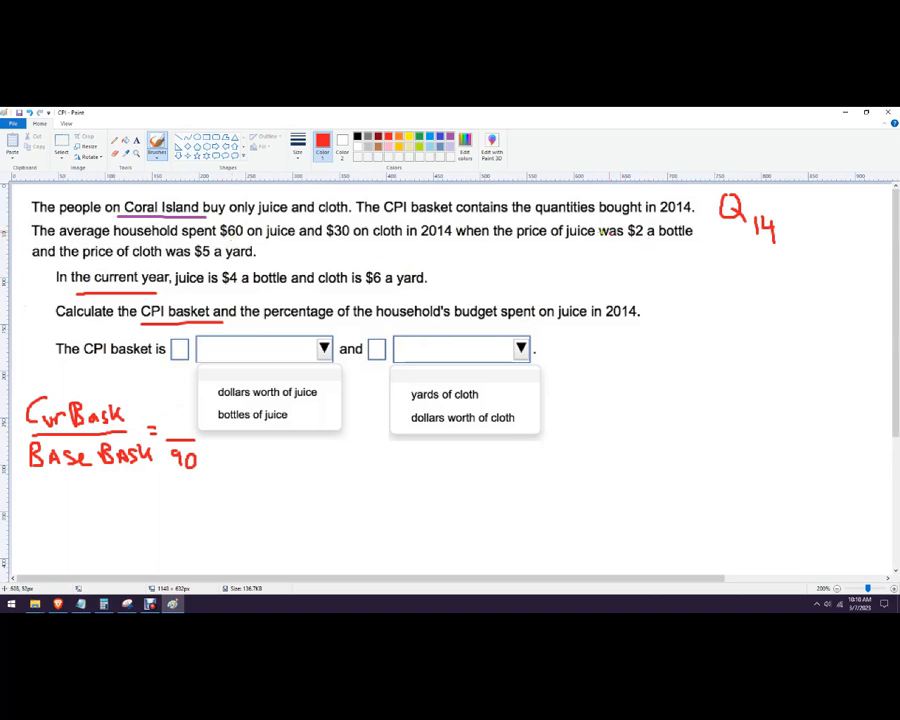
mouse_move(478, 253)
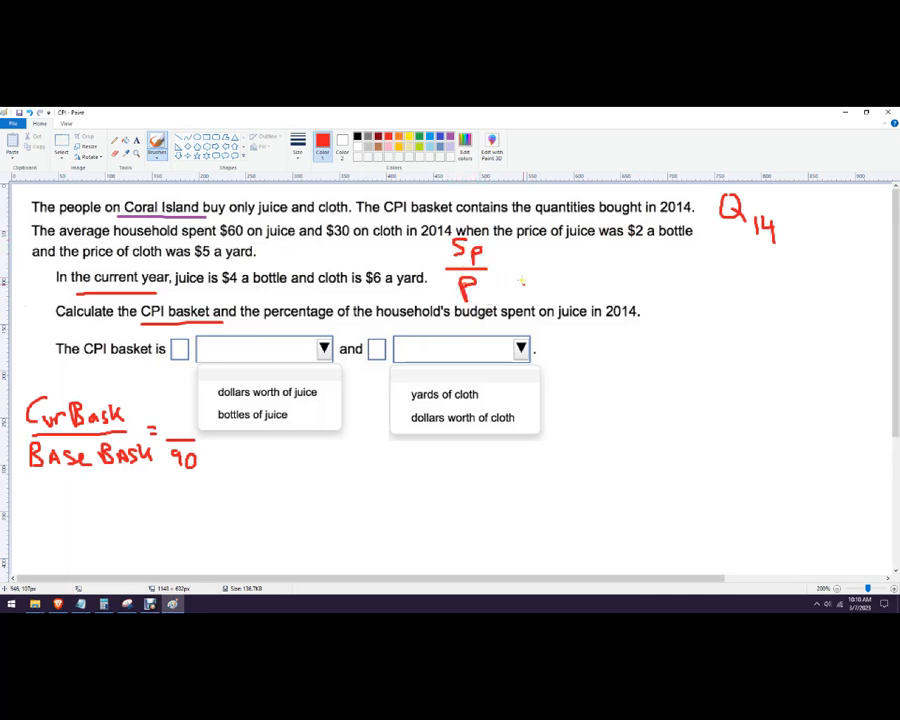
Write Sp/P = 60/2 = 30 beside the juice question and begin the cloth calculation
drag(500, 268, 518, 272)
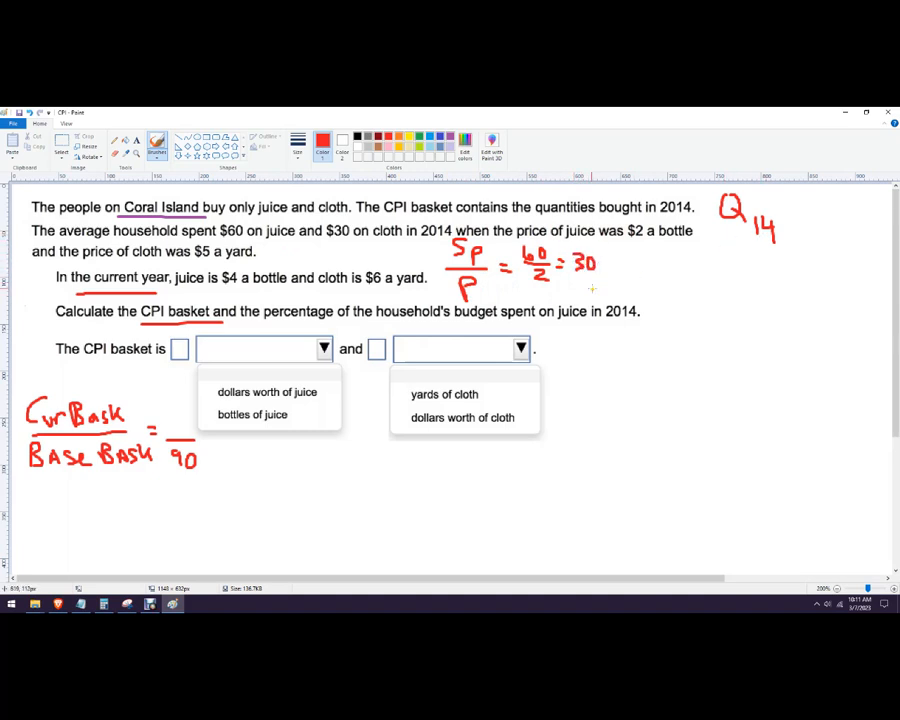
mouse_move(190, 410)
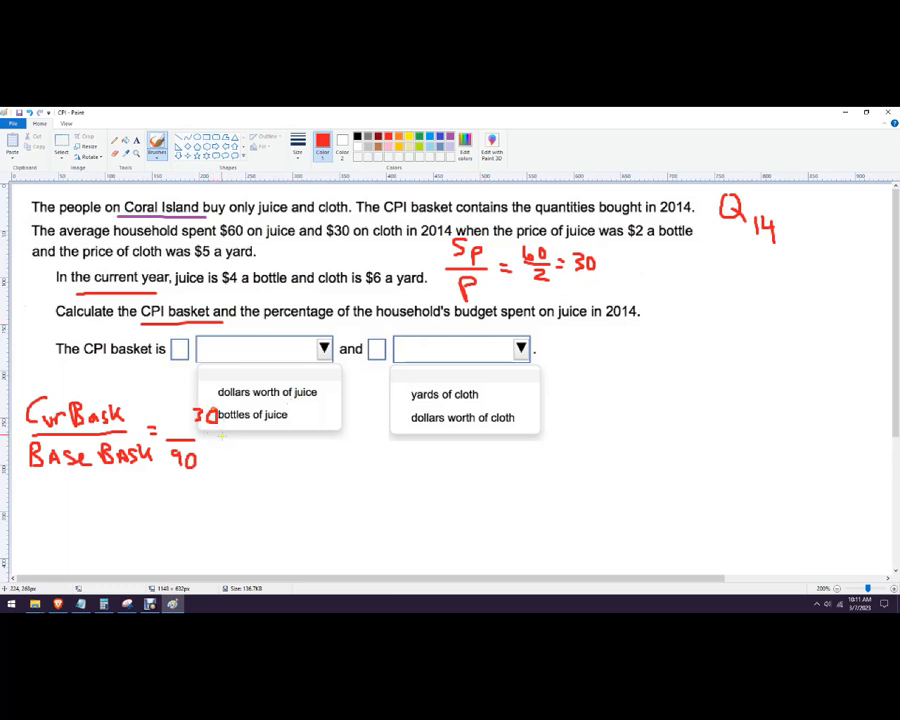
mouse_move(357, 418)
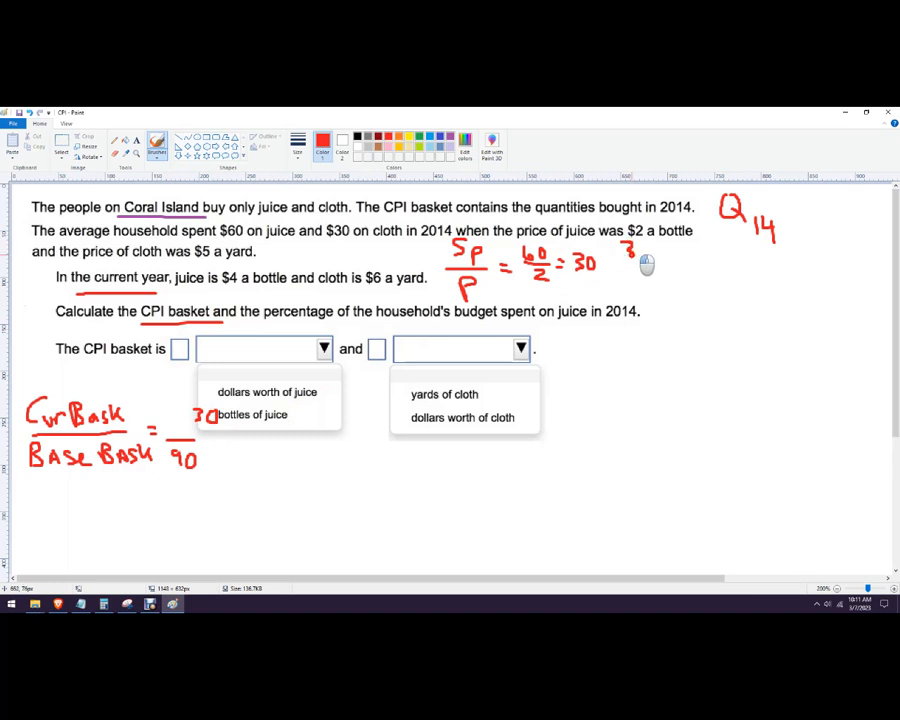
drag(625, 258, 660, 250)
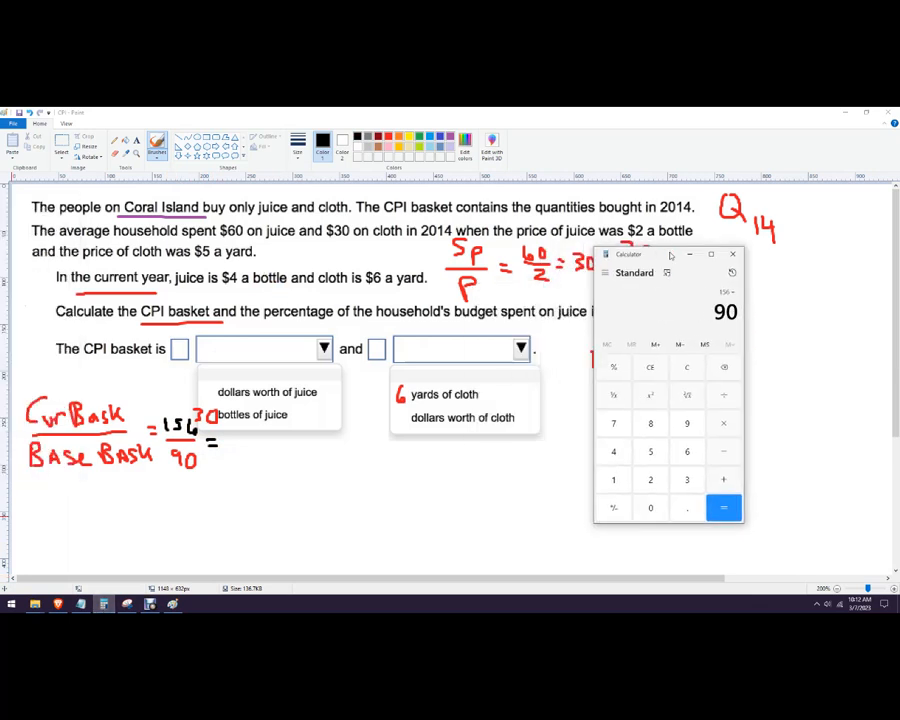
Compute 156 ÷ 90 in Windows Calculator
click(723, 508)
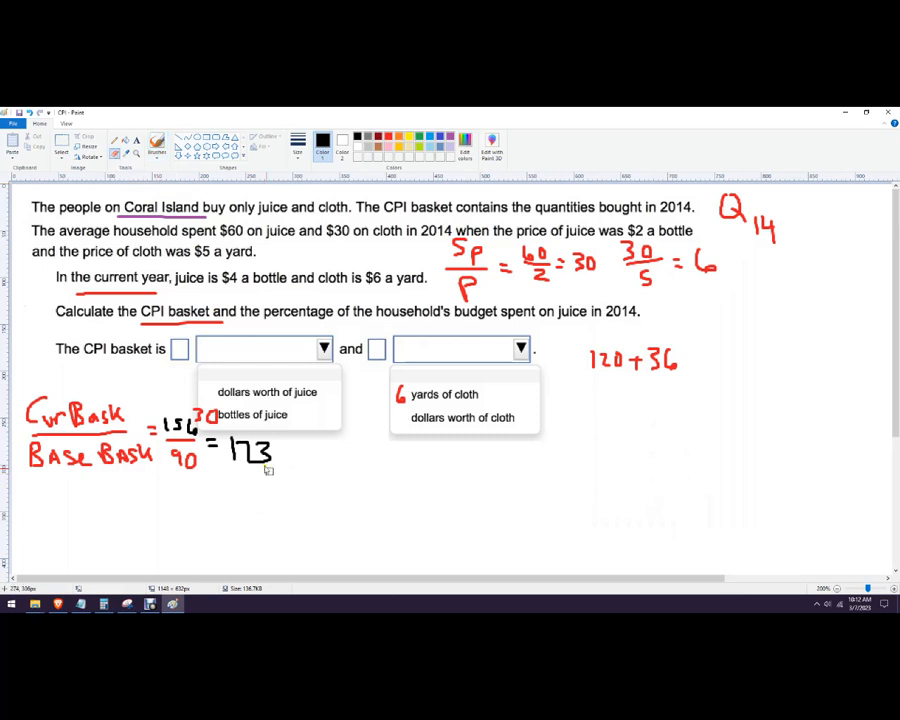
mouse_move(260, 468)
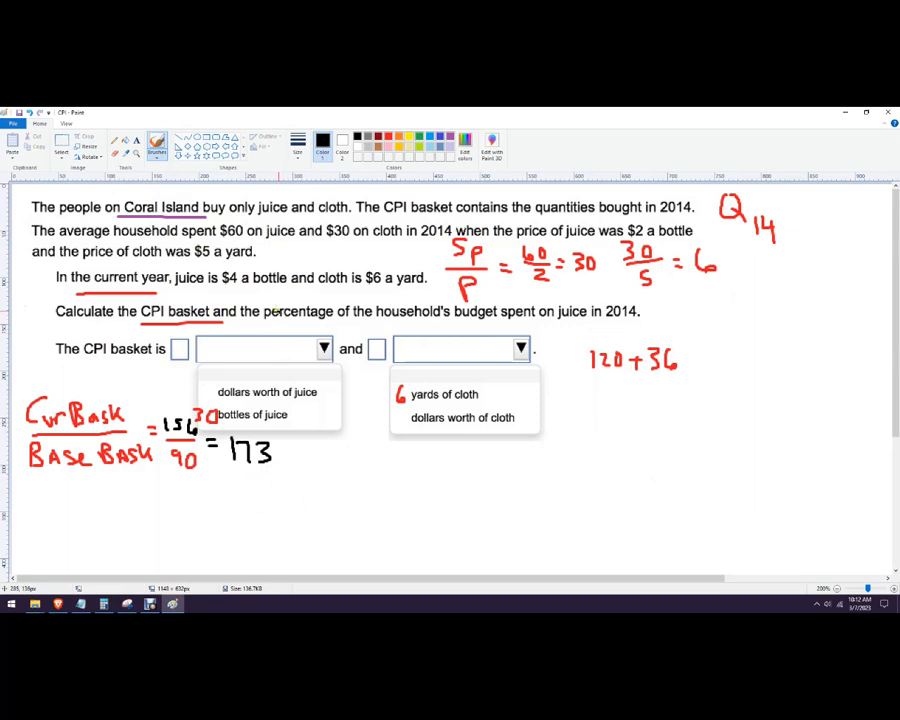
mouse_move(354, 517)
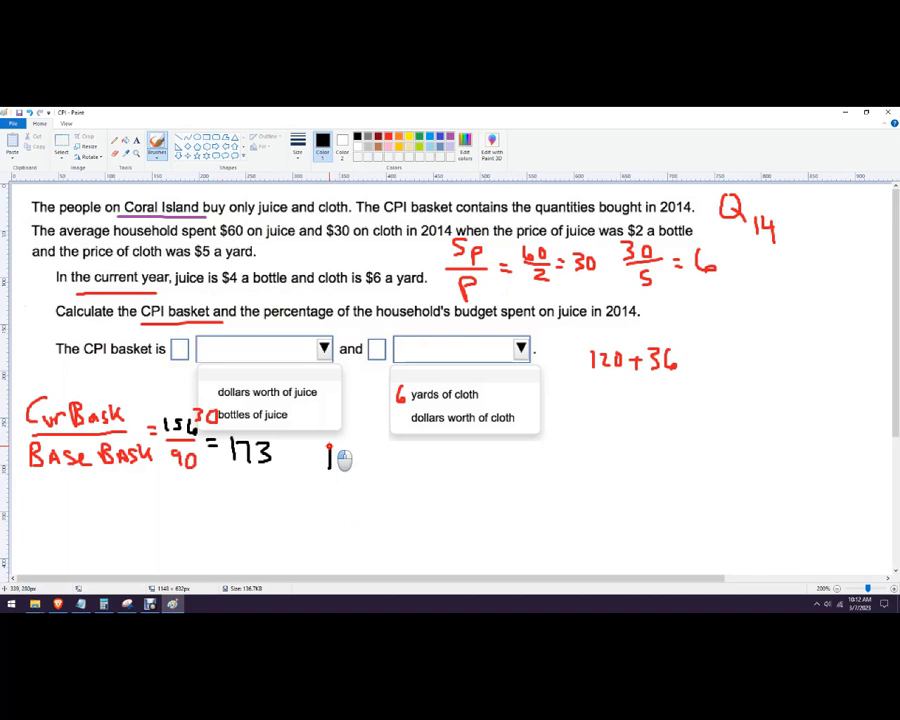
In black, write (New − Old)/Old × 100 = (173 − 100)/100 beneath the CPI result
text(New-Ol)
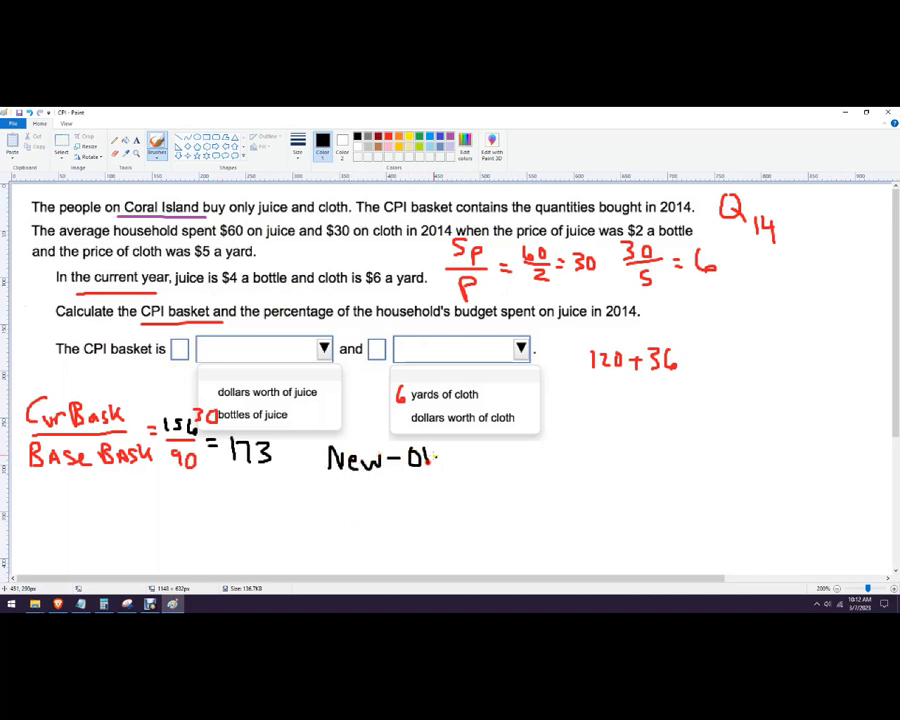
drag(440, 460, 360, 490)
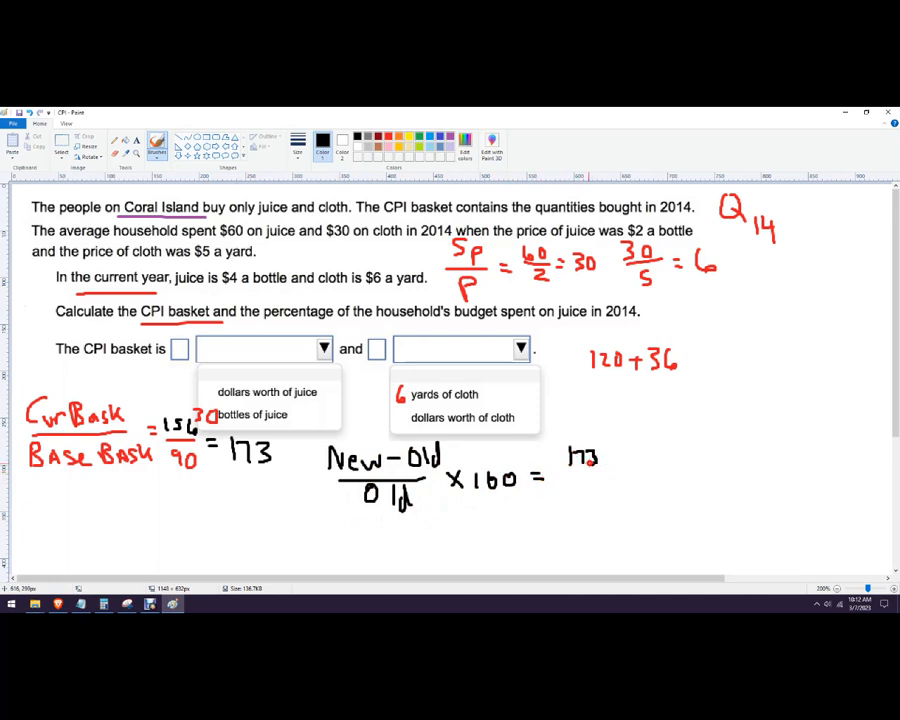
click(600, 457)
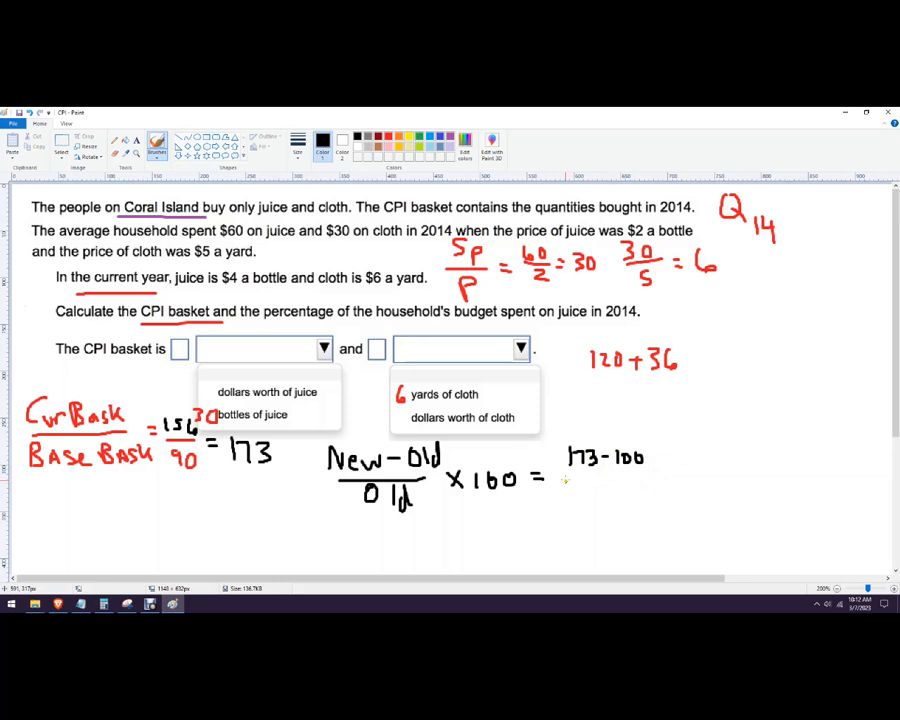
drag(570, 490, 625, 500)
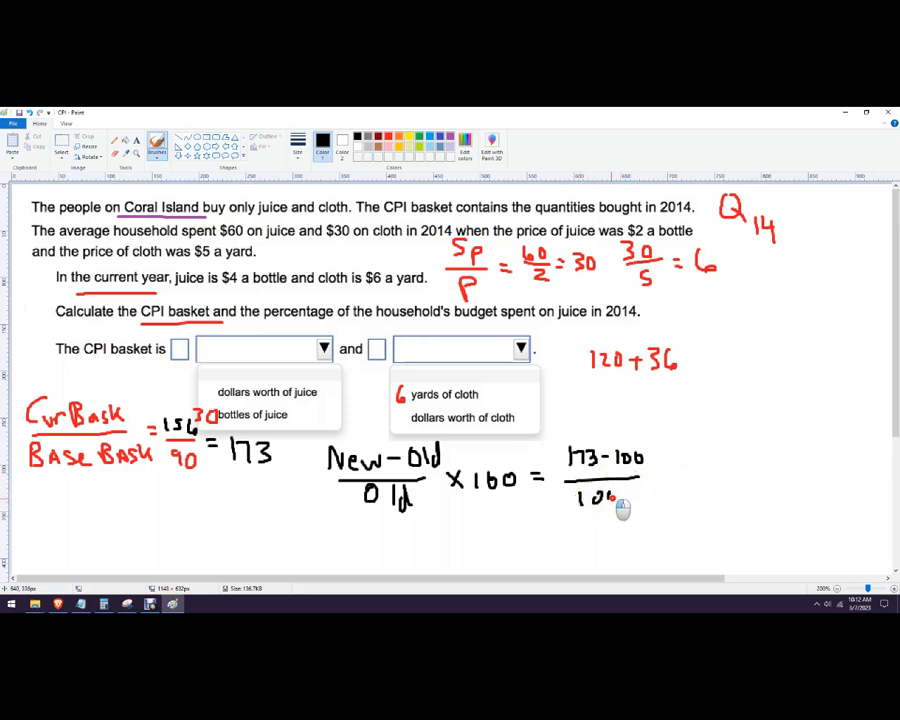